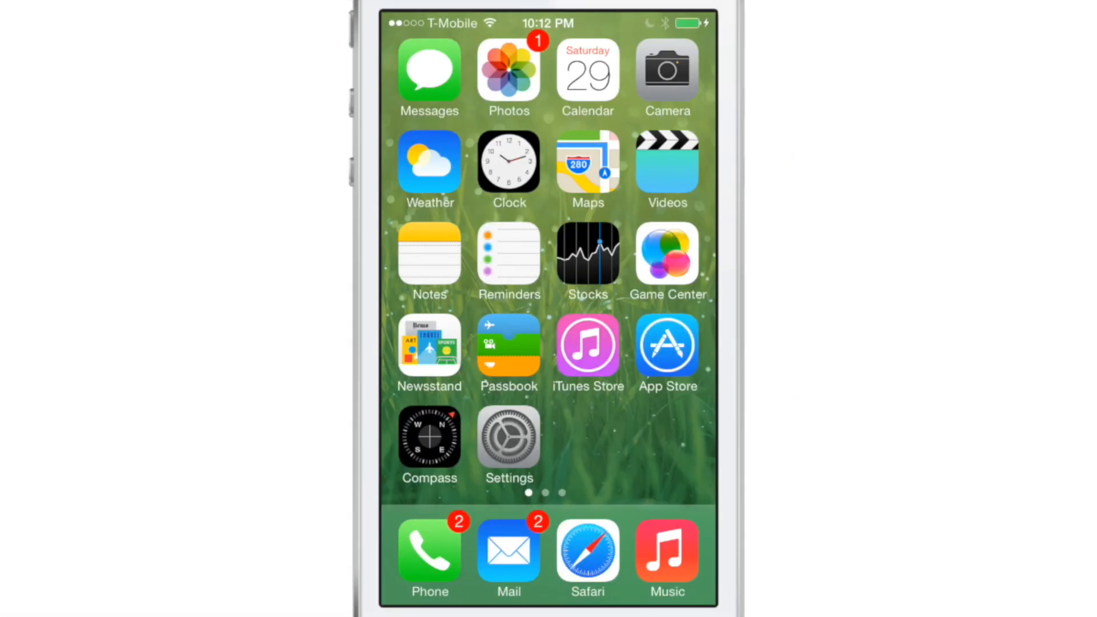
Go into ProWidgets settings and show its installed widgets, including EasySpring
left_click(508, 443)
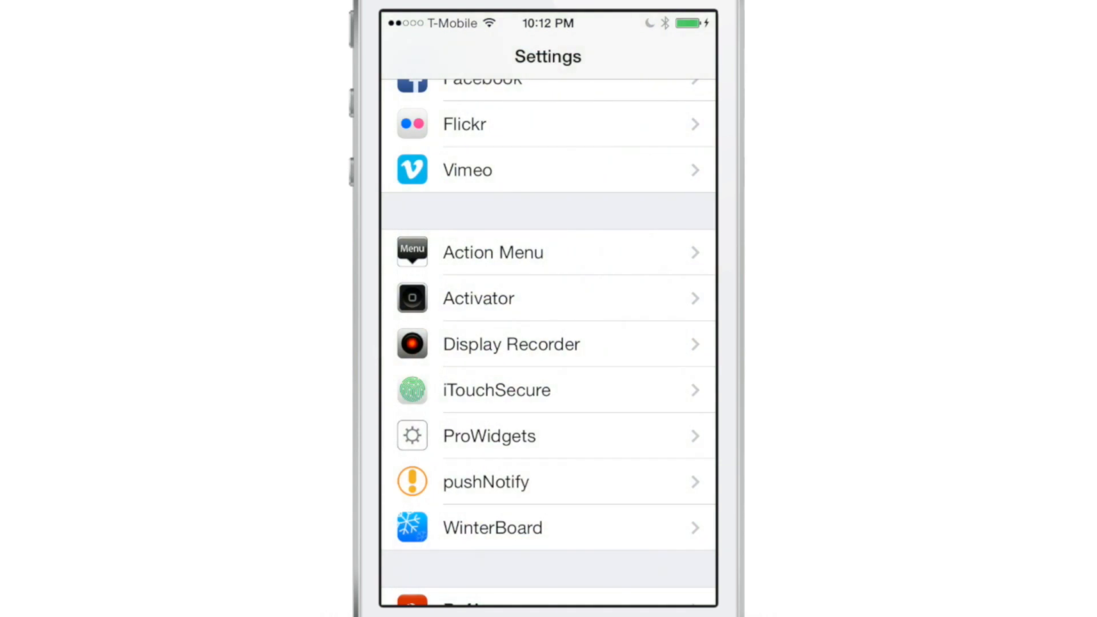
left_click(586, 436)
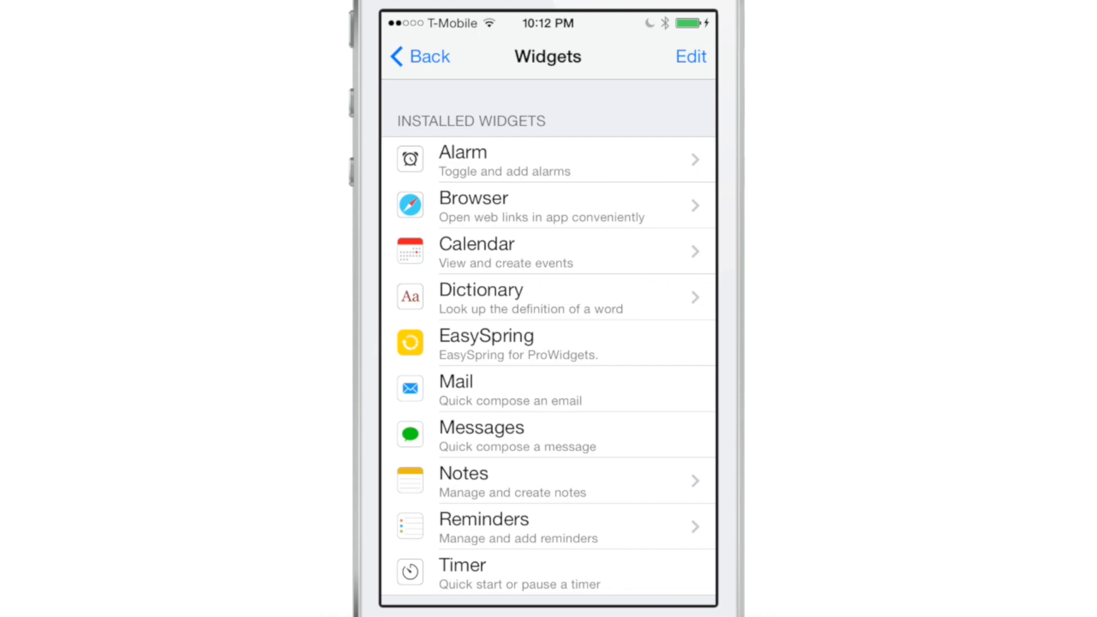
Check that Activator's Anywhere double-tap gesture is assigned to EasySpring
left_click(419, 56)
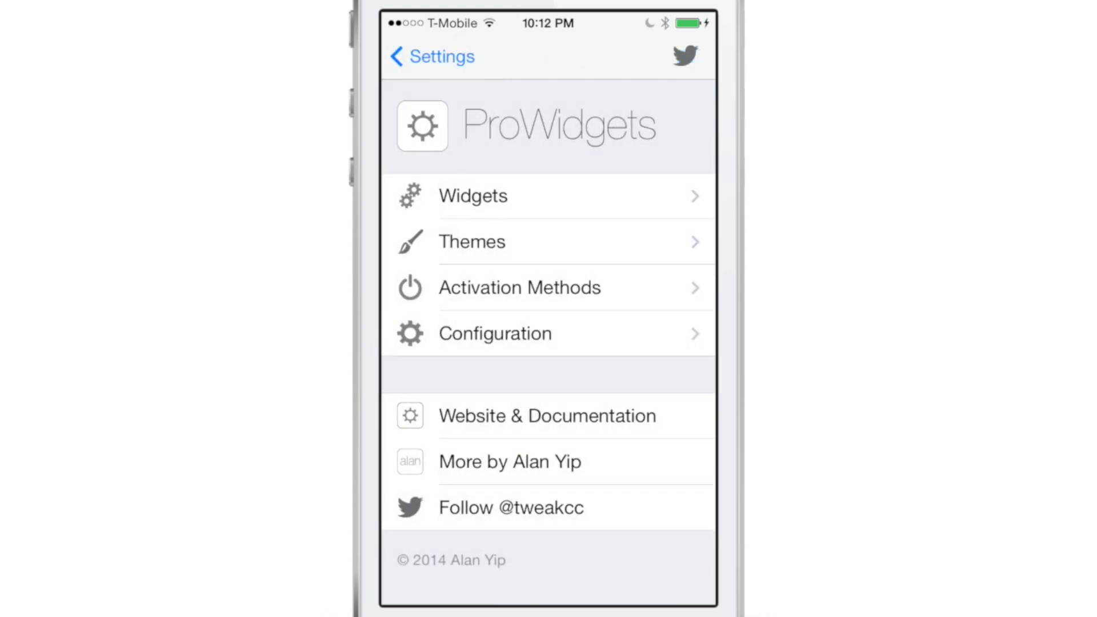
left_click(520, 287)
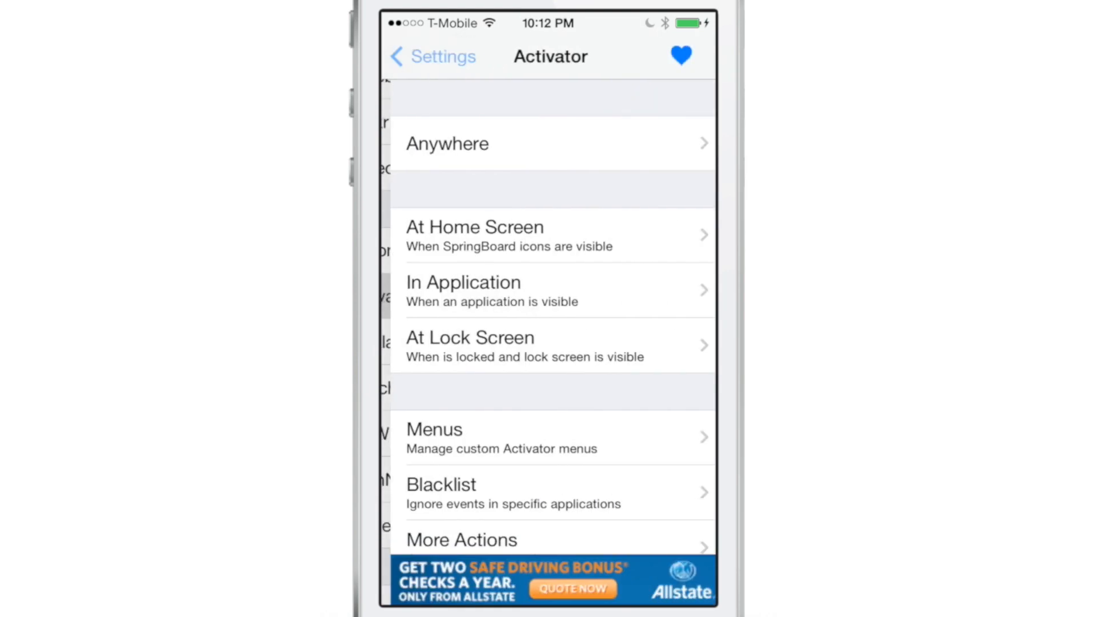
left_click(552, 143)
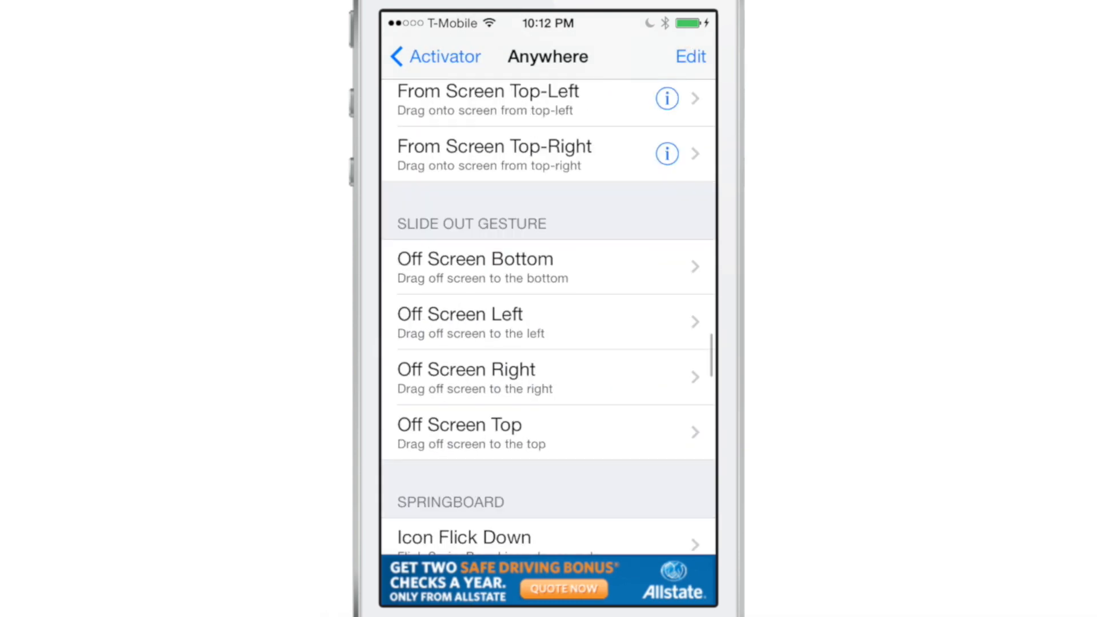
scroll("down", 3)
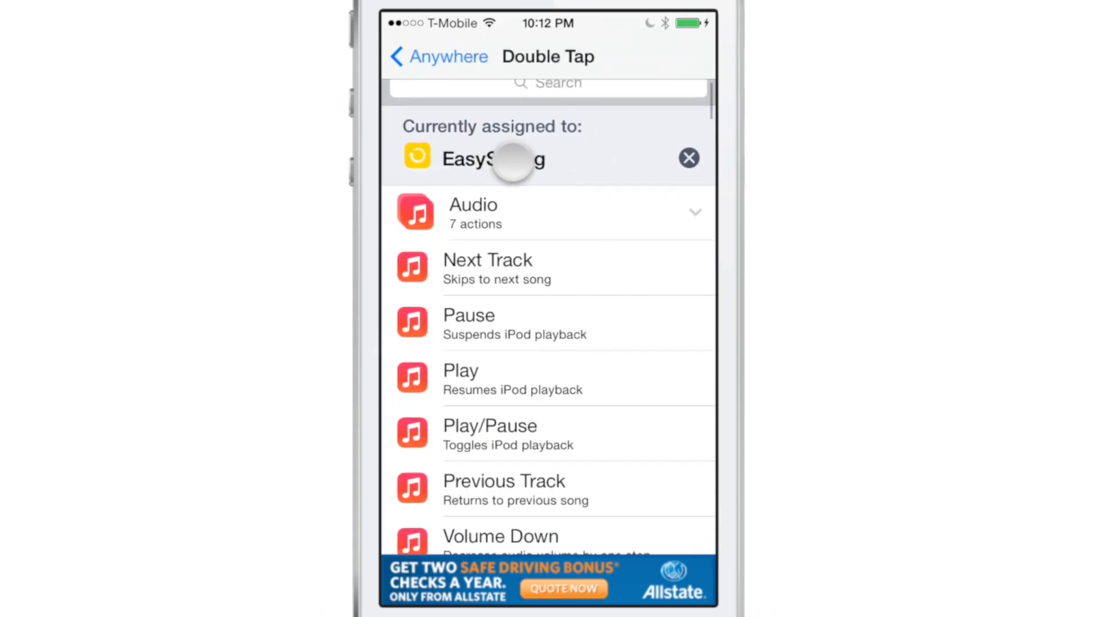
scroll("down", 3)
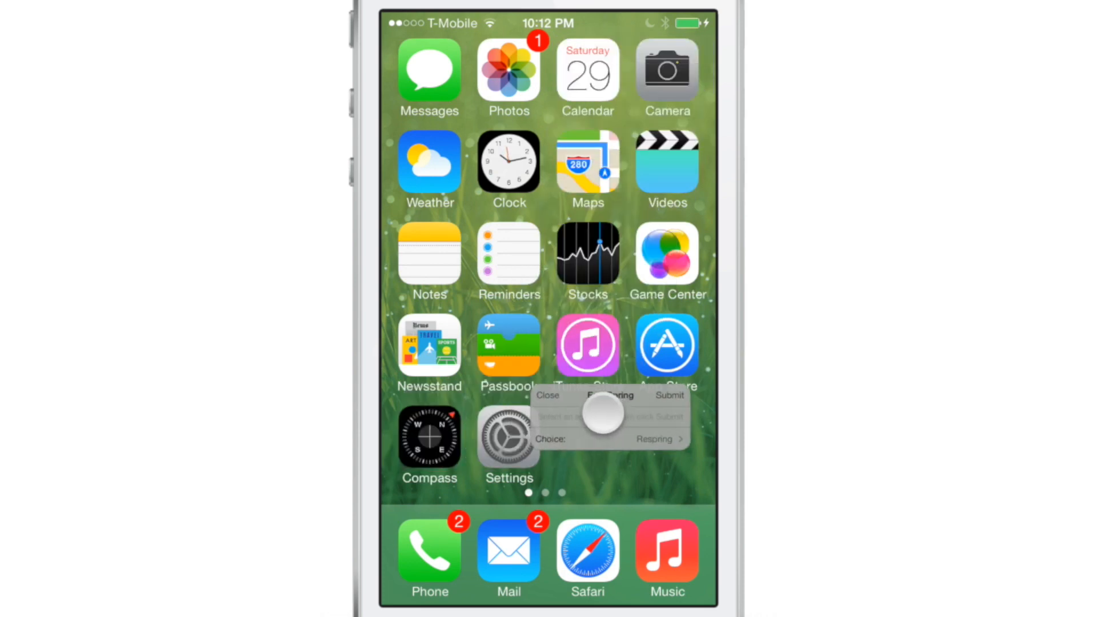
Double-tap to show EasySpring, browse its Choice list including UICache + Respring, then return
left_click(508, 439)
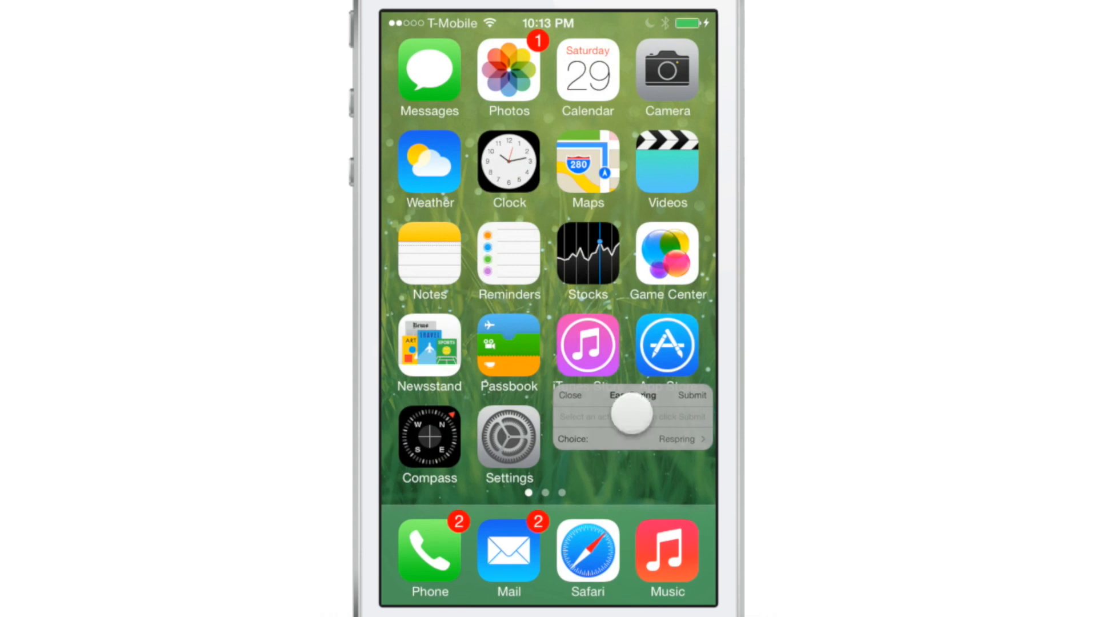
left_click(673, 439)
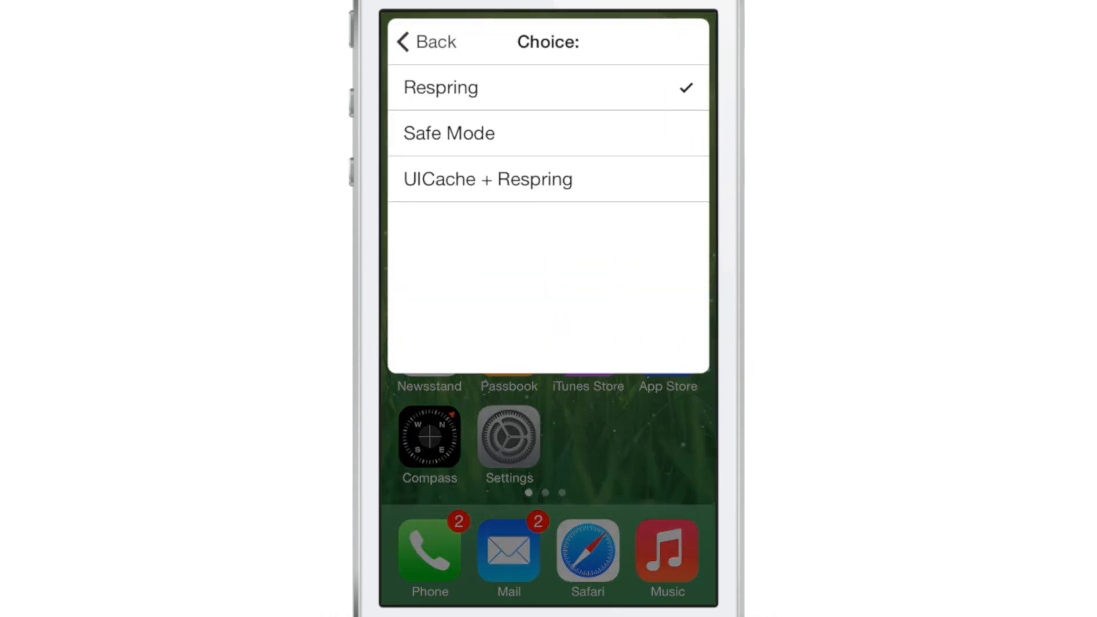
left_click(487, 179)
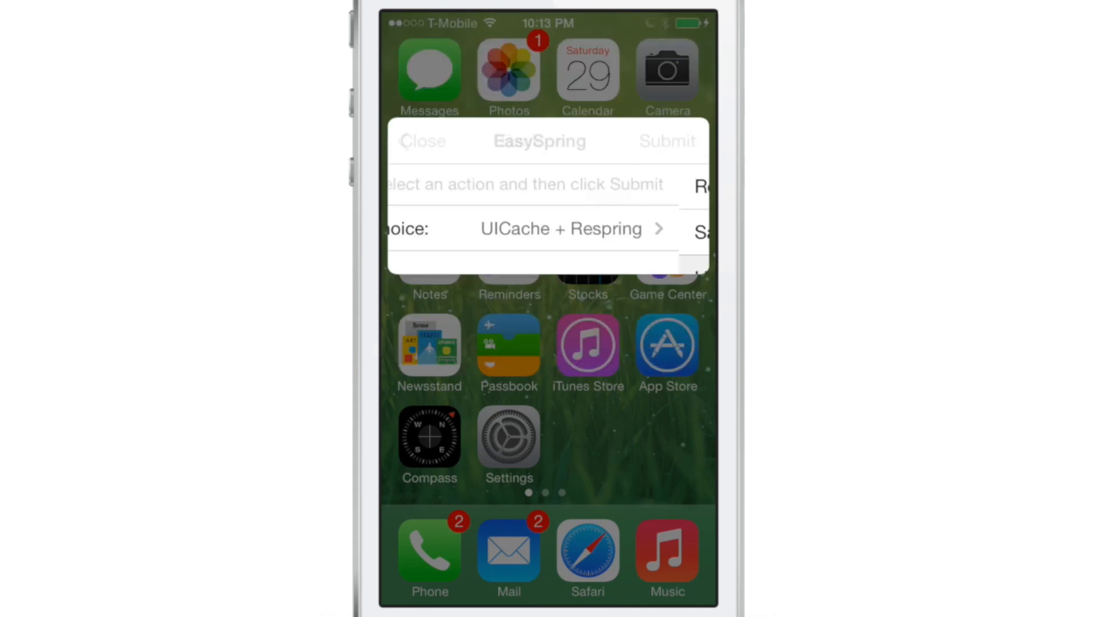
left_click(561, 228)
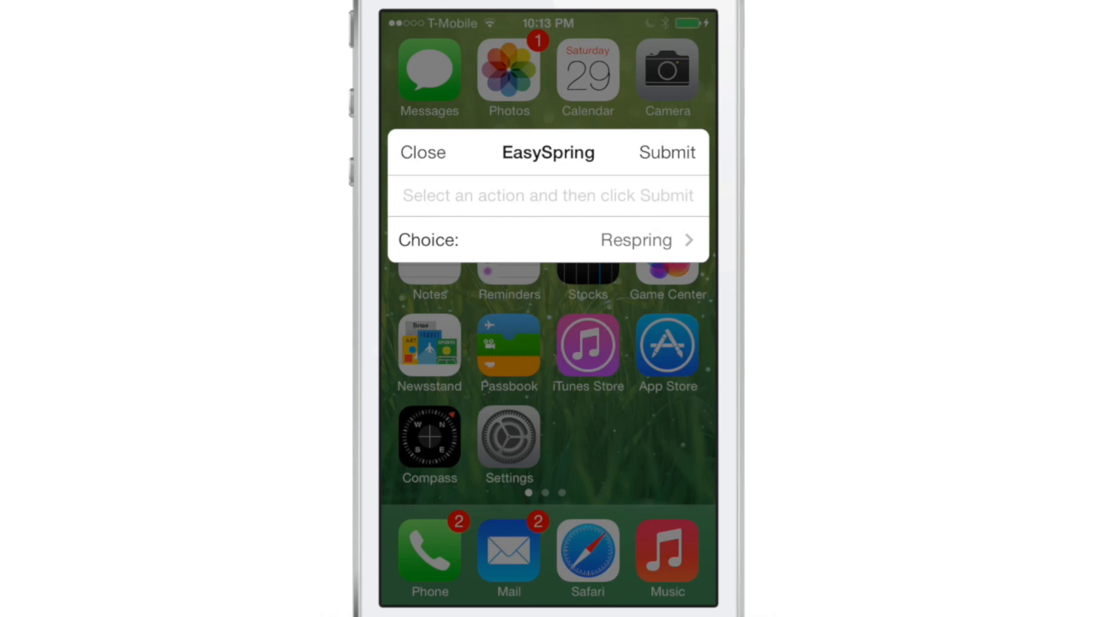
Close the widget and scroll through the EasySpring for ProWidgets Cydia description and screenshots
left_click(423, 152)
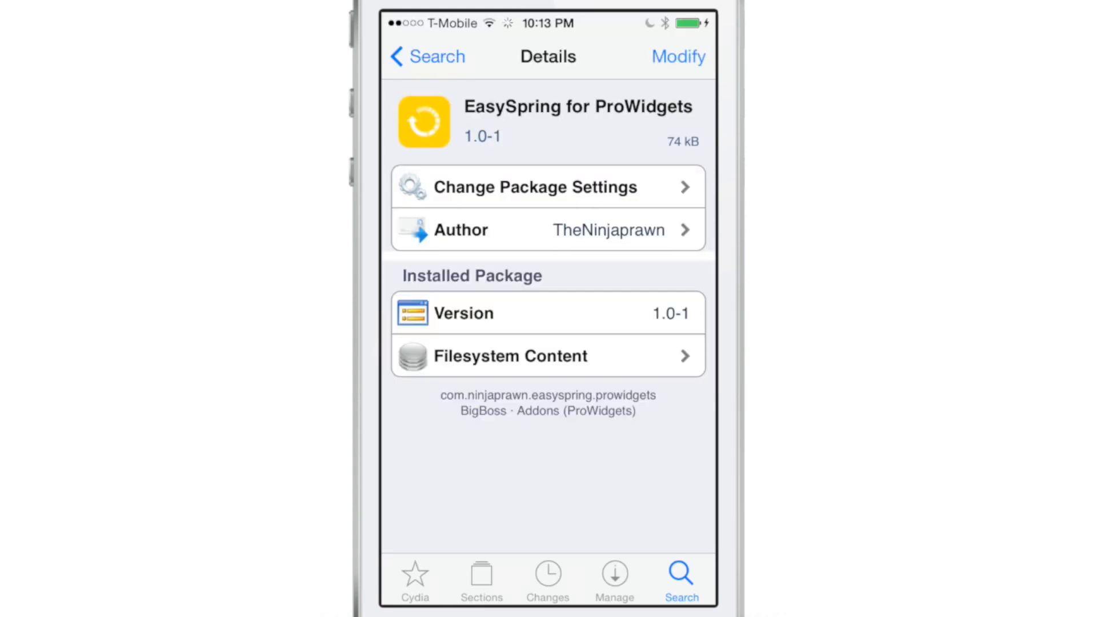
scroll("down", 3)
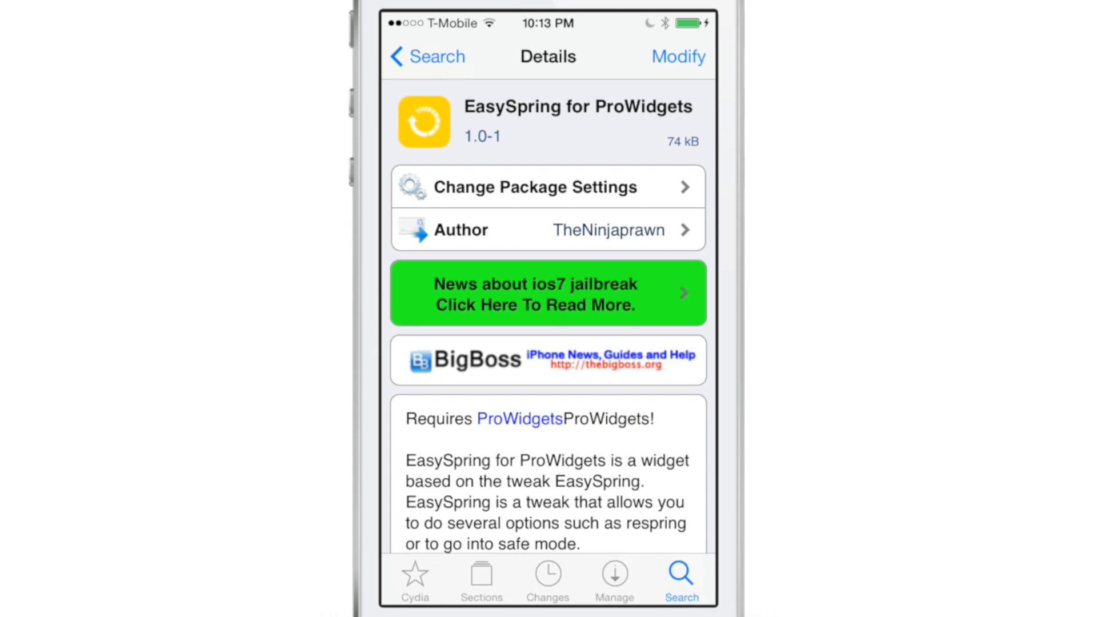
scroll("down", 3)
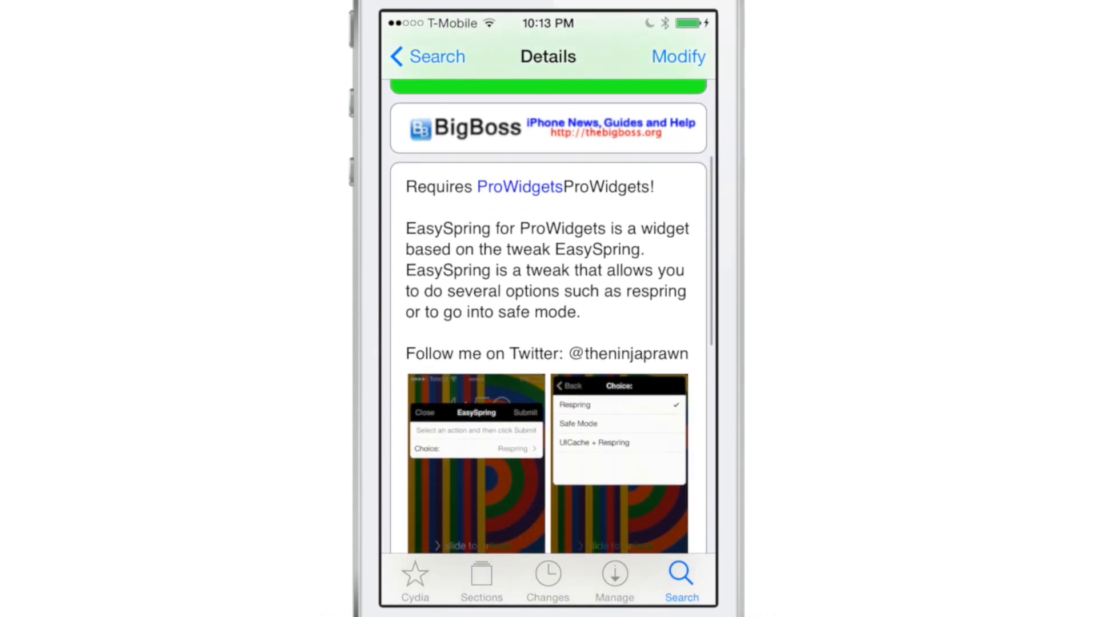
scroll("down", 3)
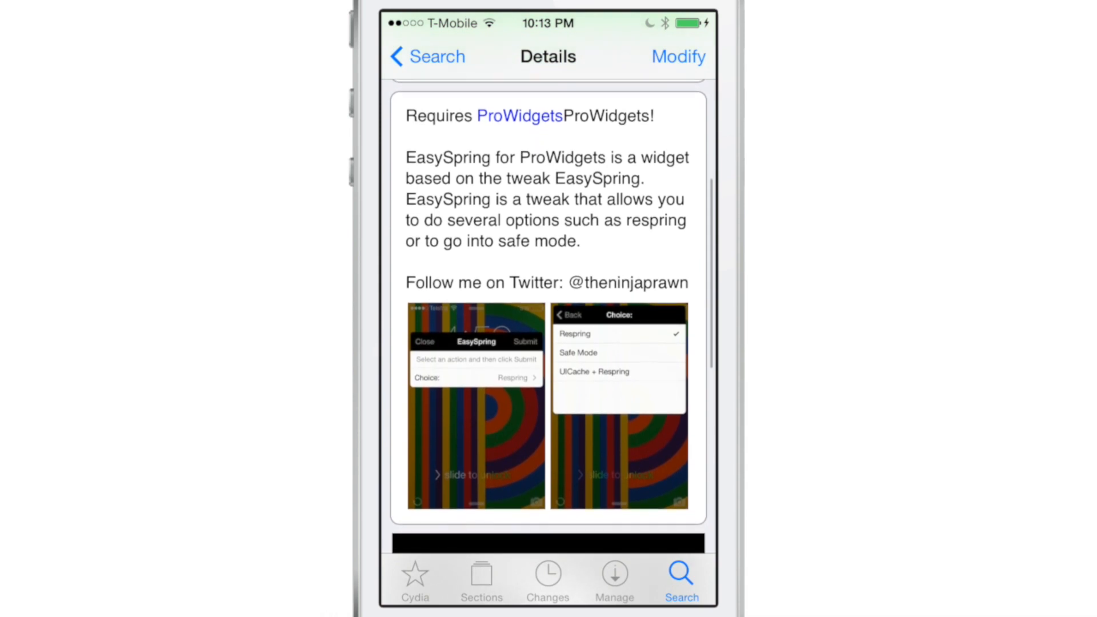
scroll("up", 3)
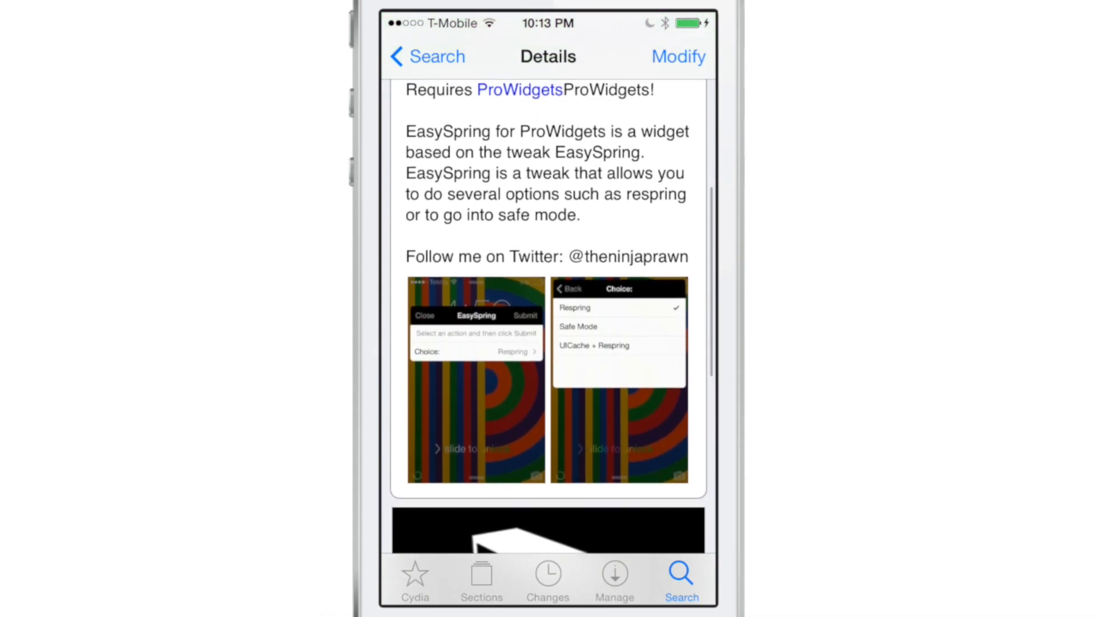
scroll("up", 3)
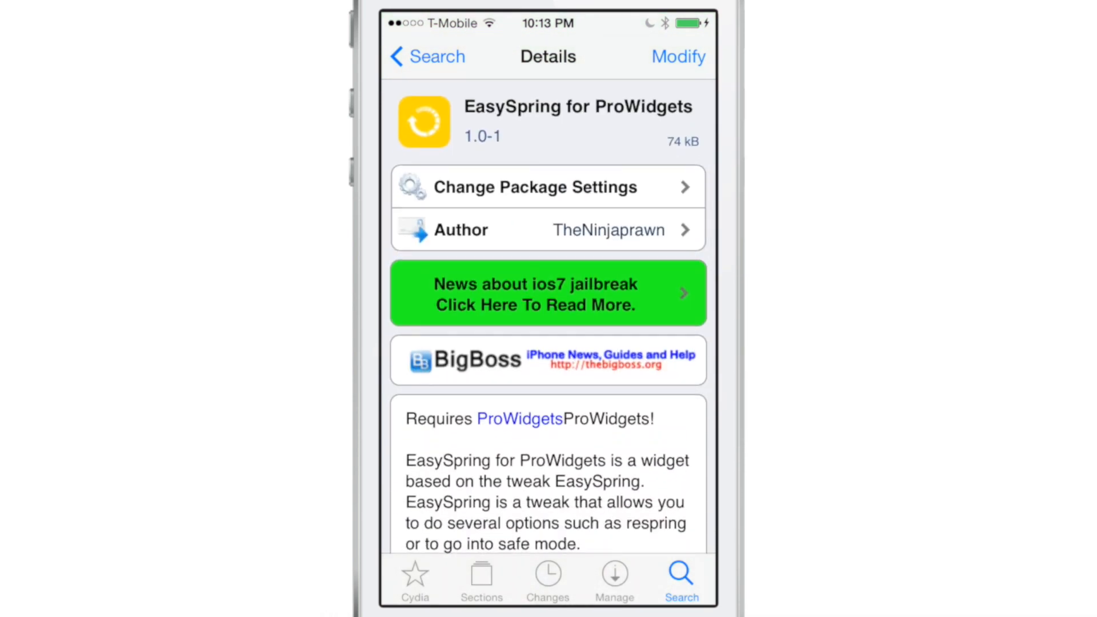